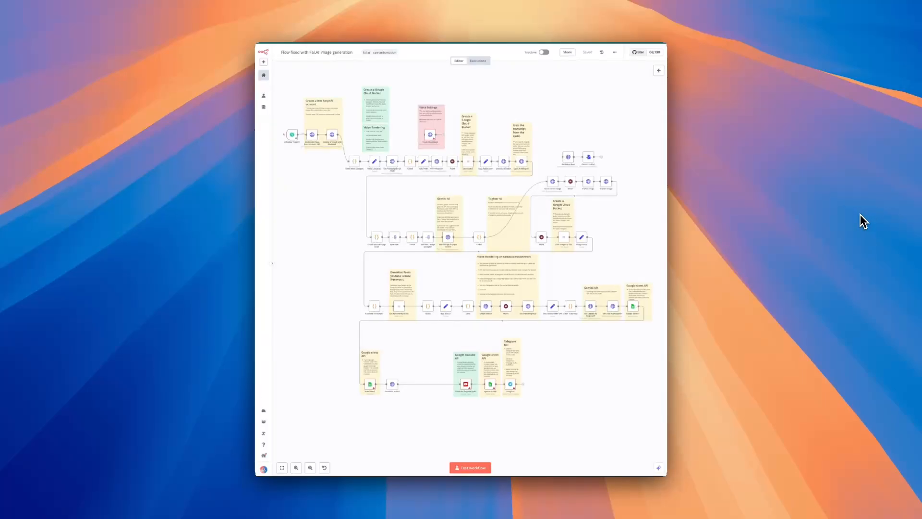
mouse_move(620, 130)
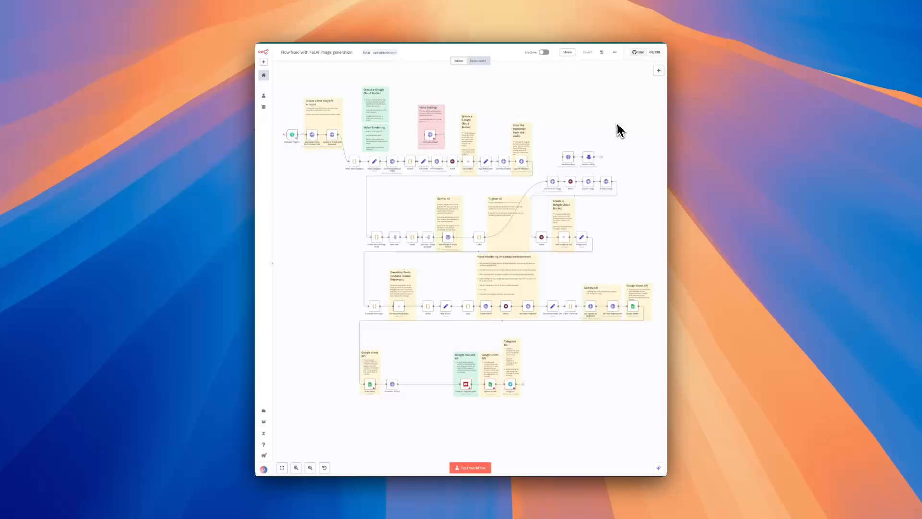
mouse_move(620, 134)
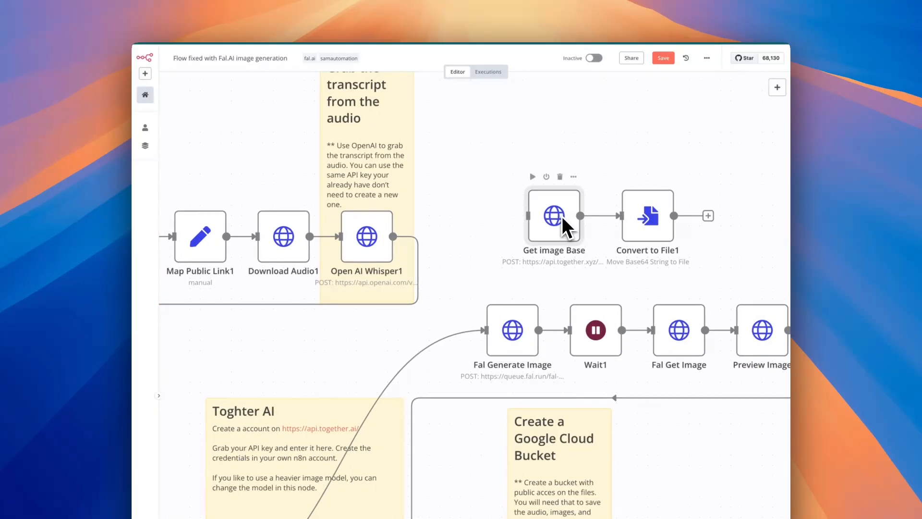
Review the Get image Base, Convert to File1 and HTTP Request1 node settings in the n8n workflow.
double_click(553, 216)
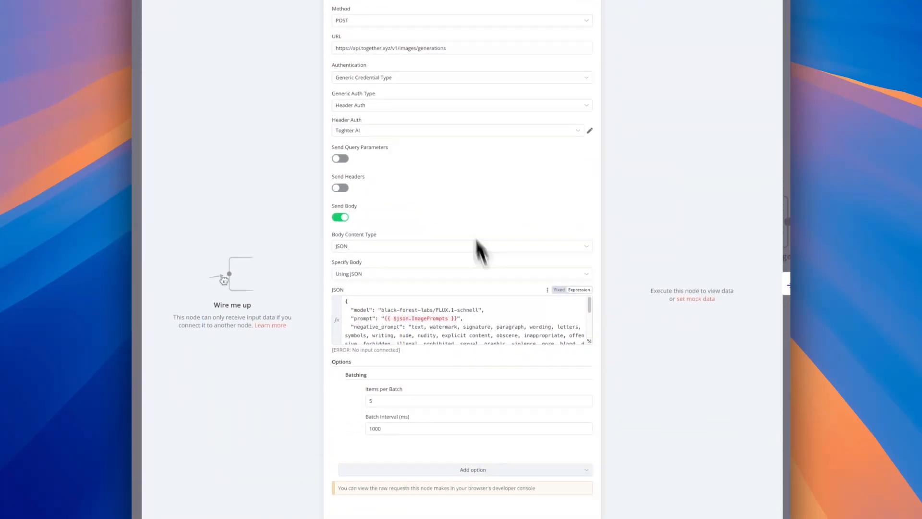
scroll("down", 3)
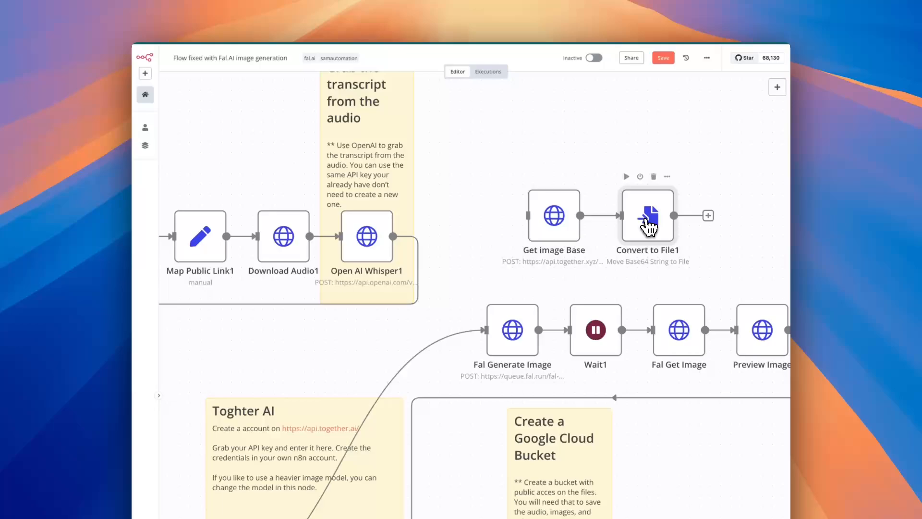
double_click(647, 215)
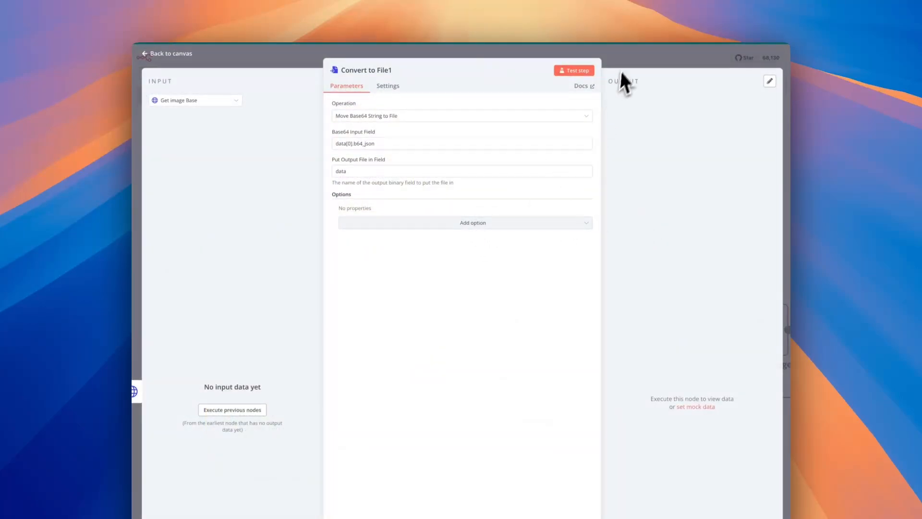
left_click(170, 53)
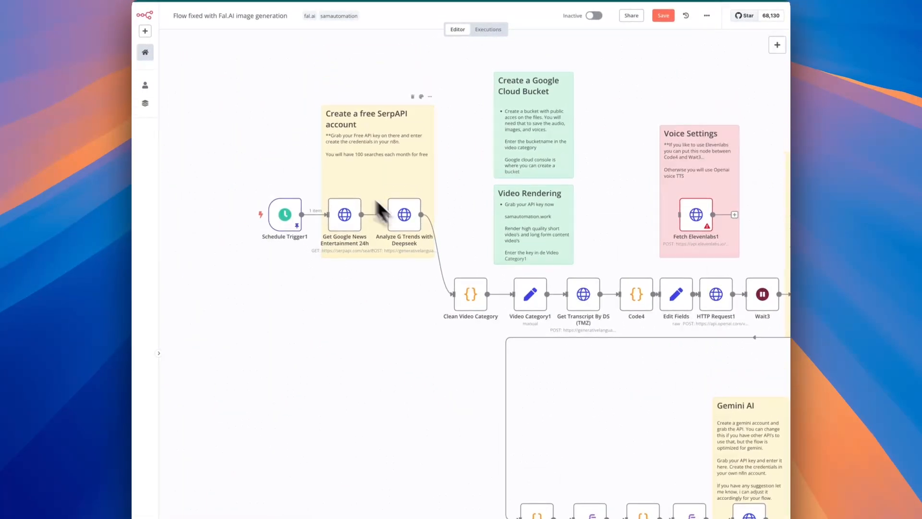
scroll("down", 3)
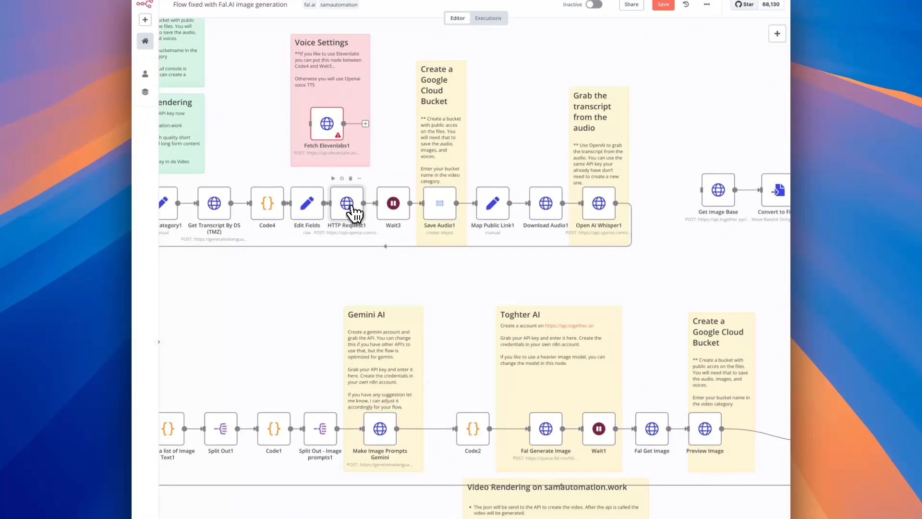
double_click(347, 203)
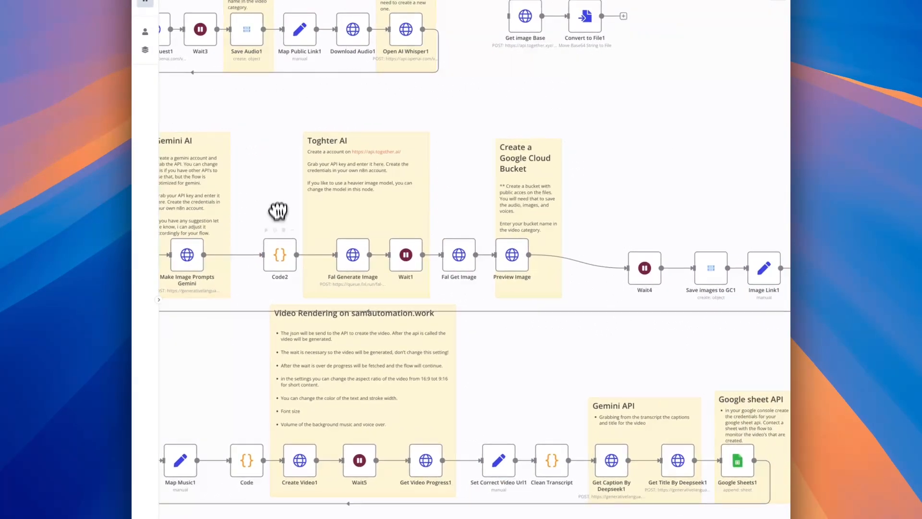
mouse_move(333, 274)
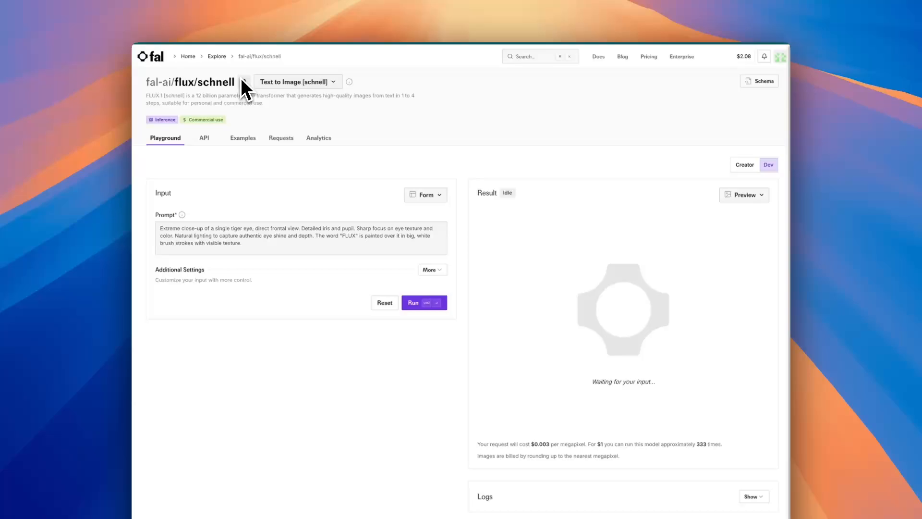
Copy the fal-ai/flux/schnell model identifier and begin searching fal.ai for another model.
left_click(297, 81)
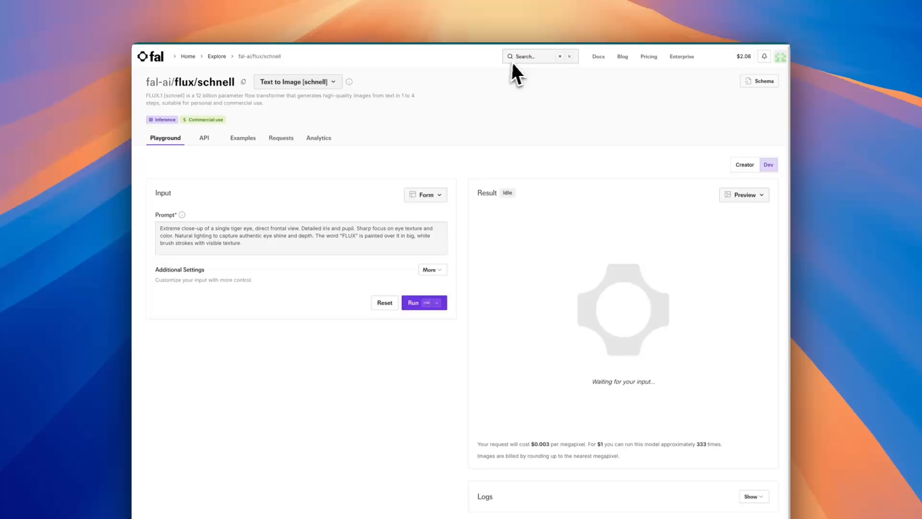
mouse_move(526, 64)
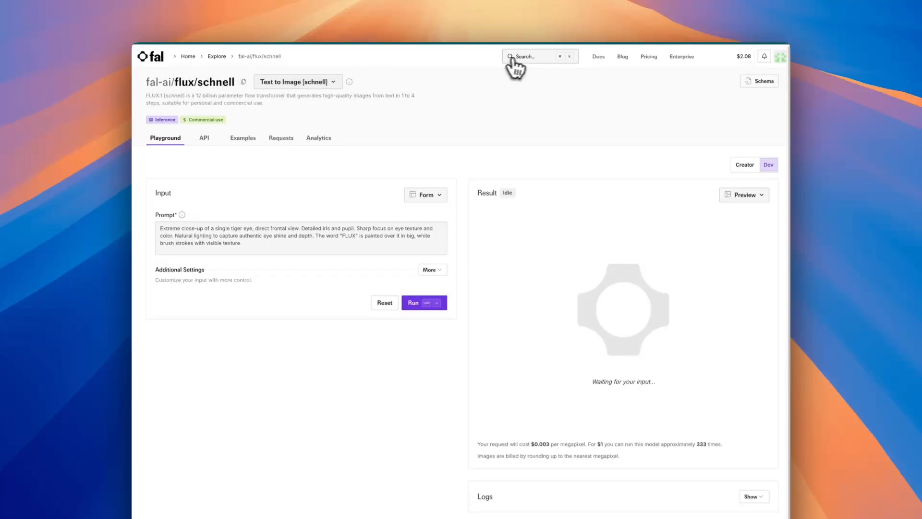
left_click(535, 56)
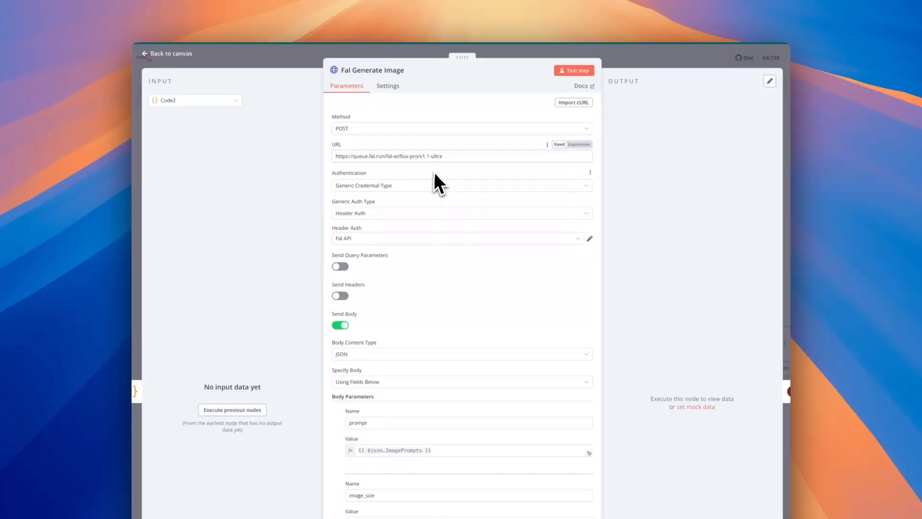
mouse_move(644, 70)
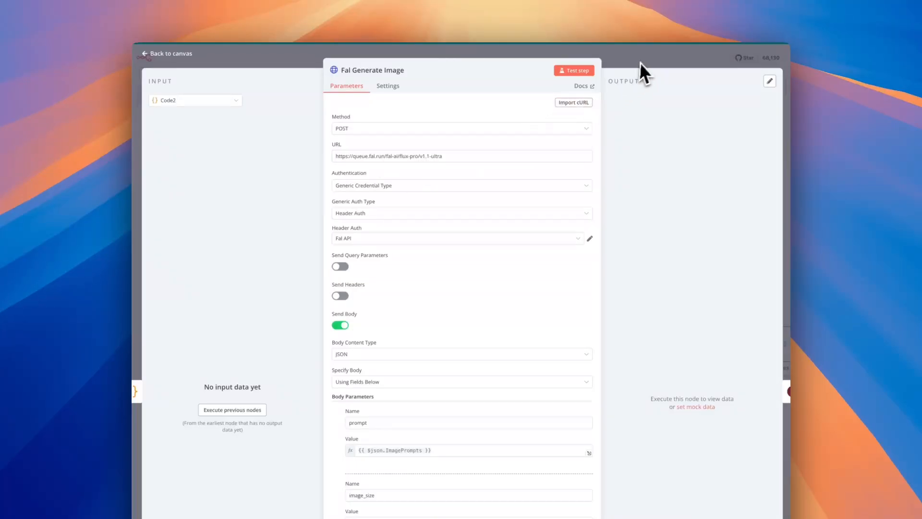
left_click(169, 53)
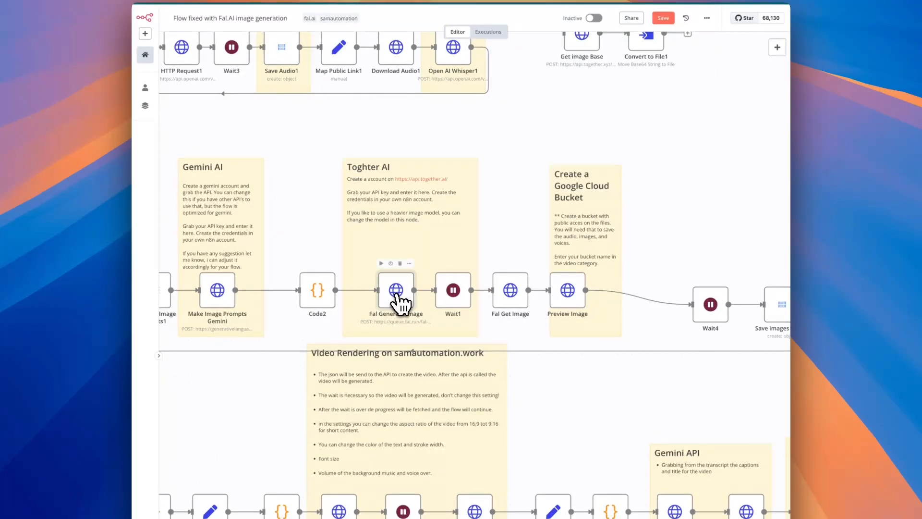
double_click(395, 290)
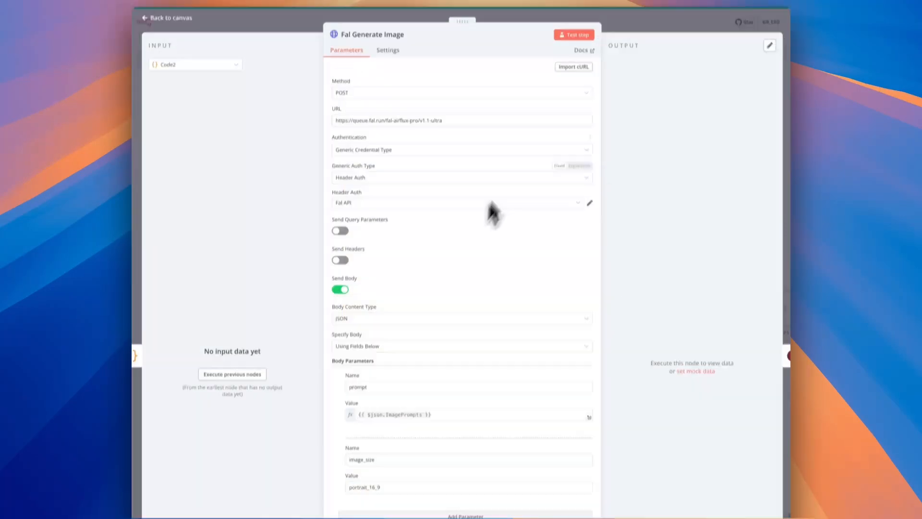
left_click(166, 17)
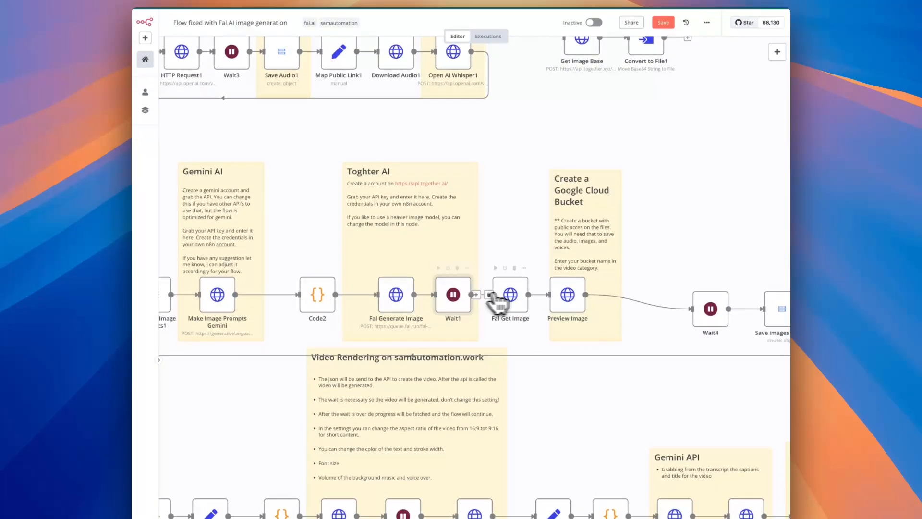
double_click(509, 295)
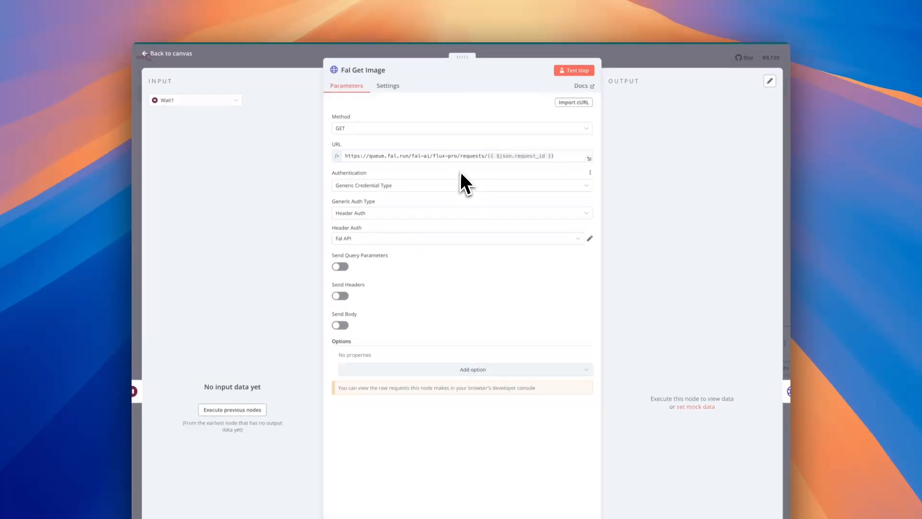
left_click(170, 53)
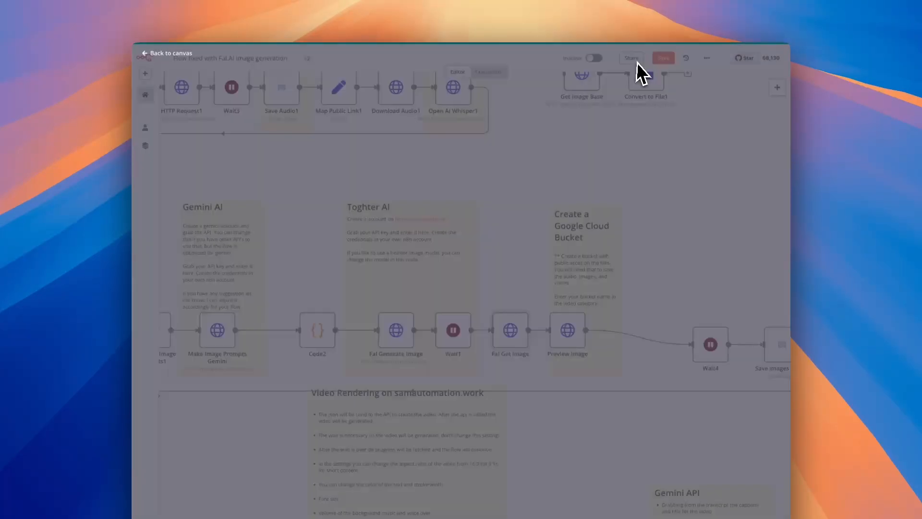
double_click(567, 329)
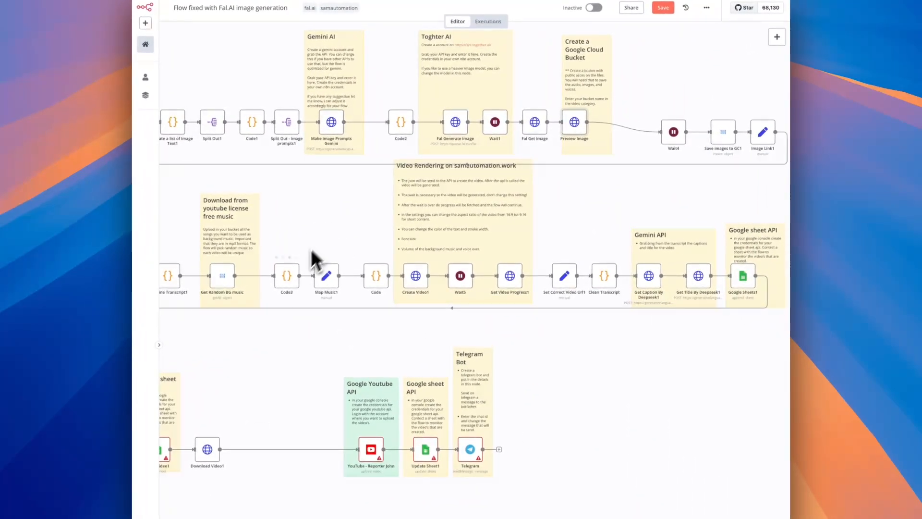
mouse_move(344, 284)
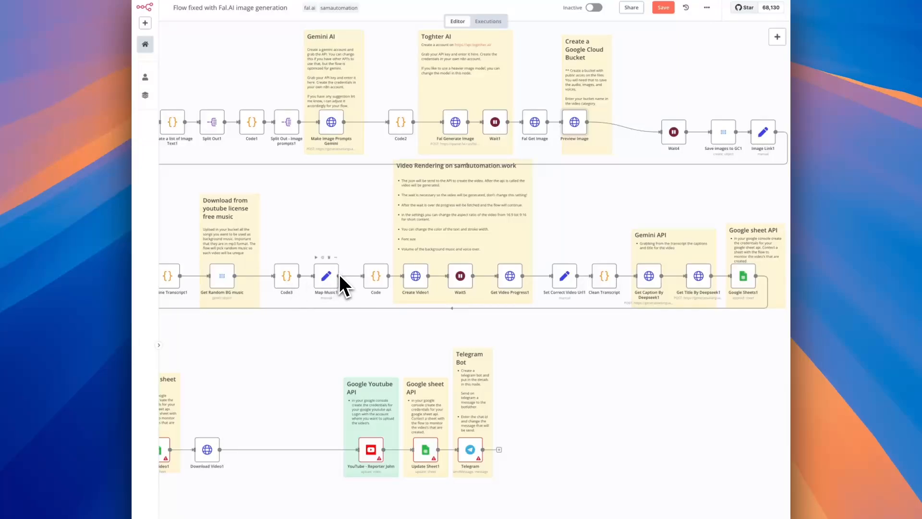
mouse_move(358, 247)
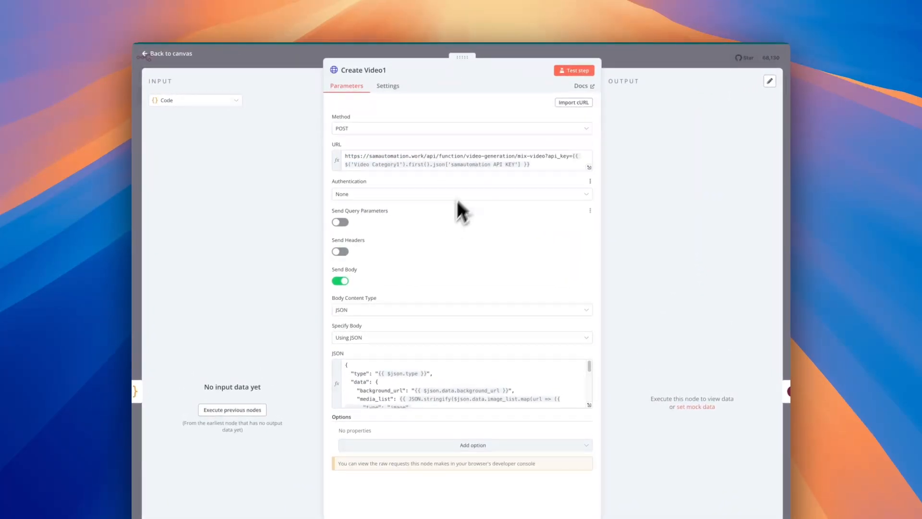
left_click(170, 53)
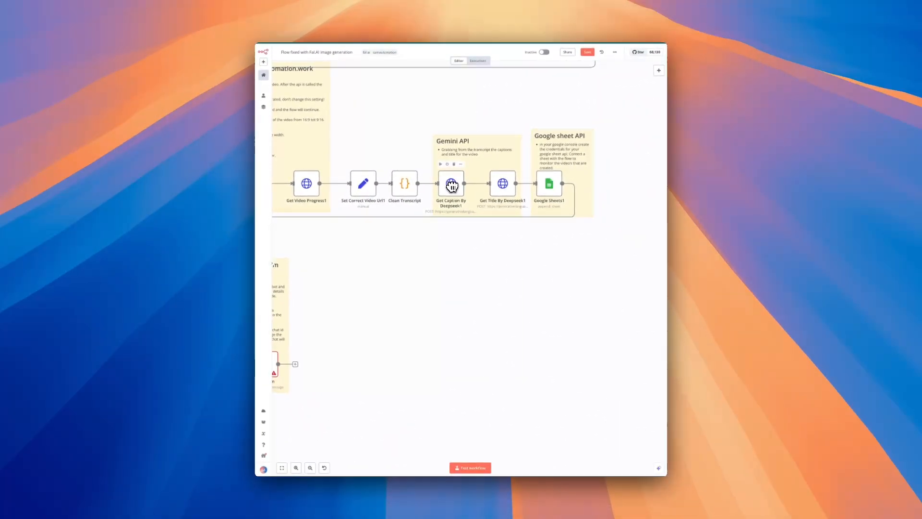
mouse_move(502, 187)
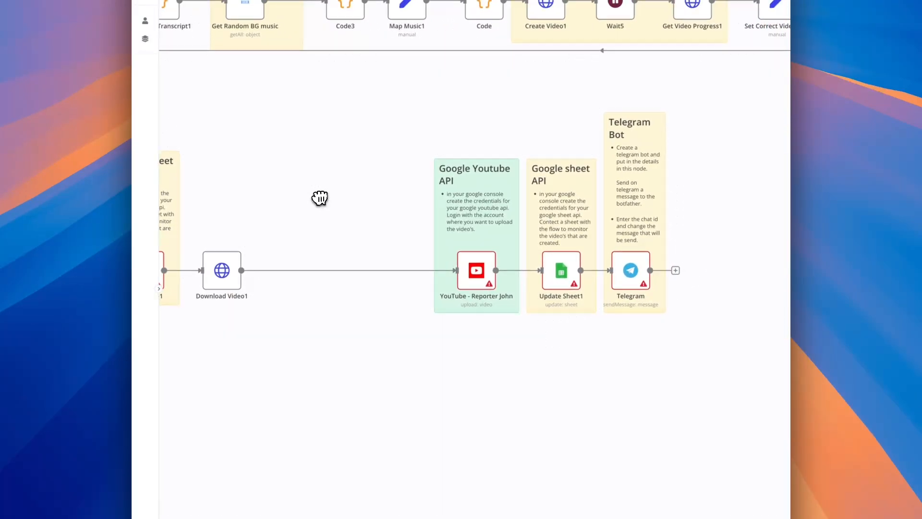
scroll("down", 3)
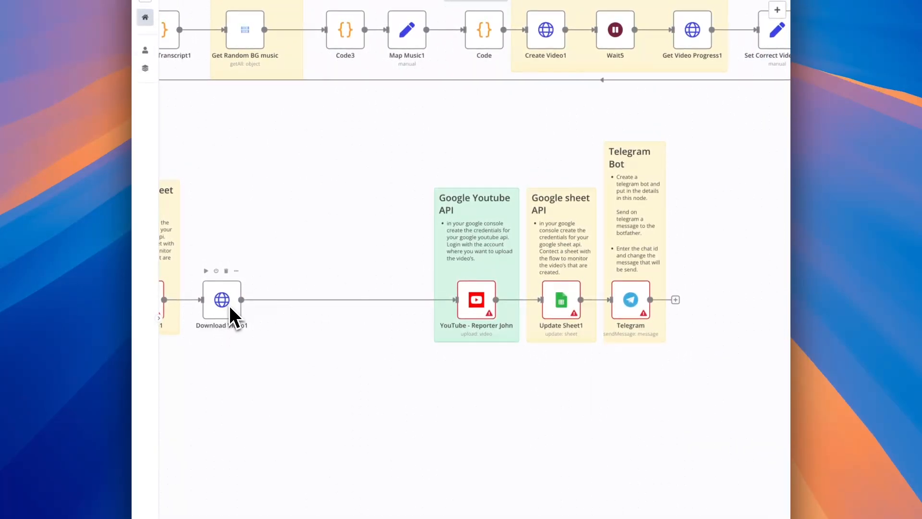